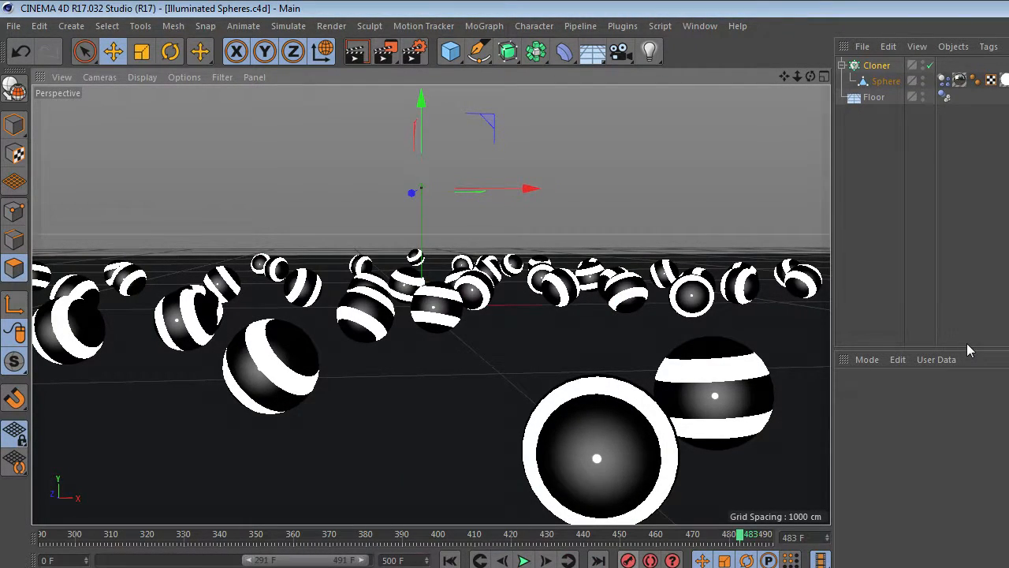
mouse_move(902, 380)
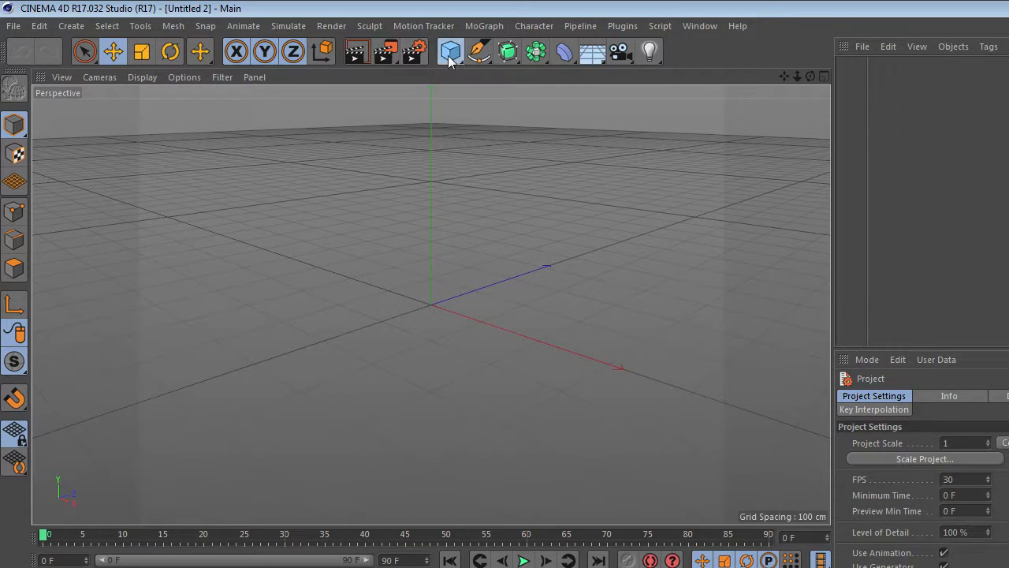
Add a Sphere primitive and show the new material's Reflectance channel
left_click(451, 51)
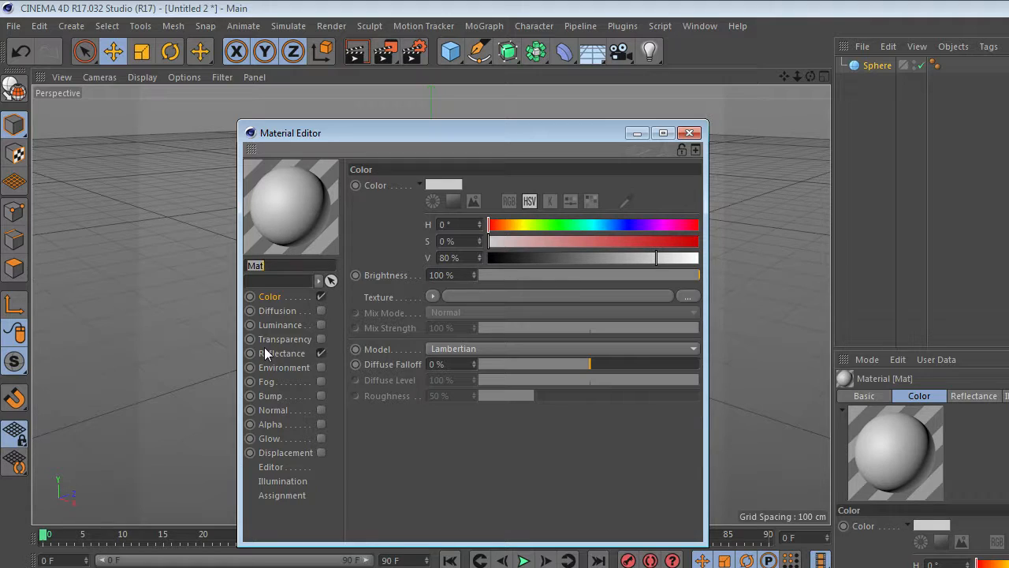
left_click(281, 353)
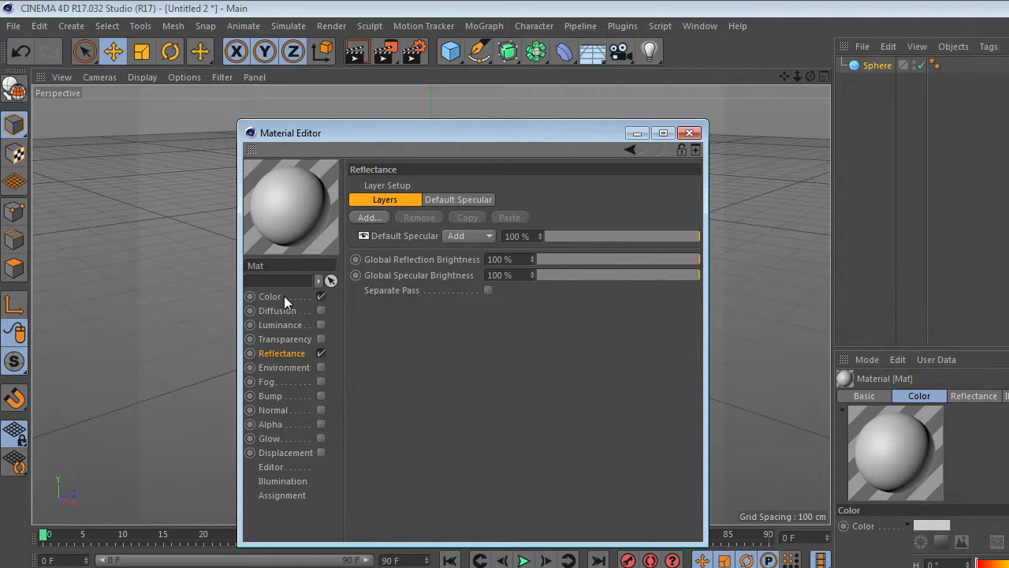
mouse_move(417, 372)
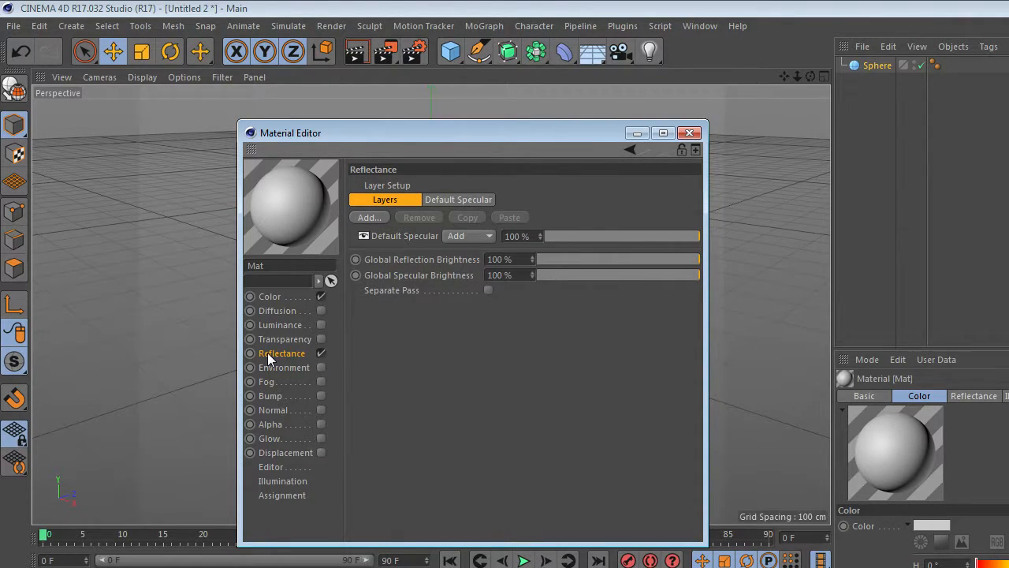
mouse_move(381, 220)
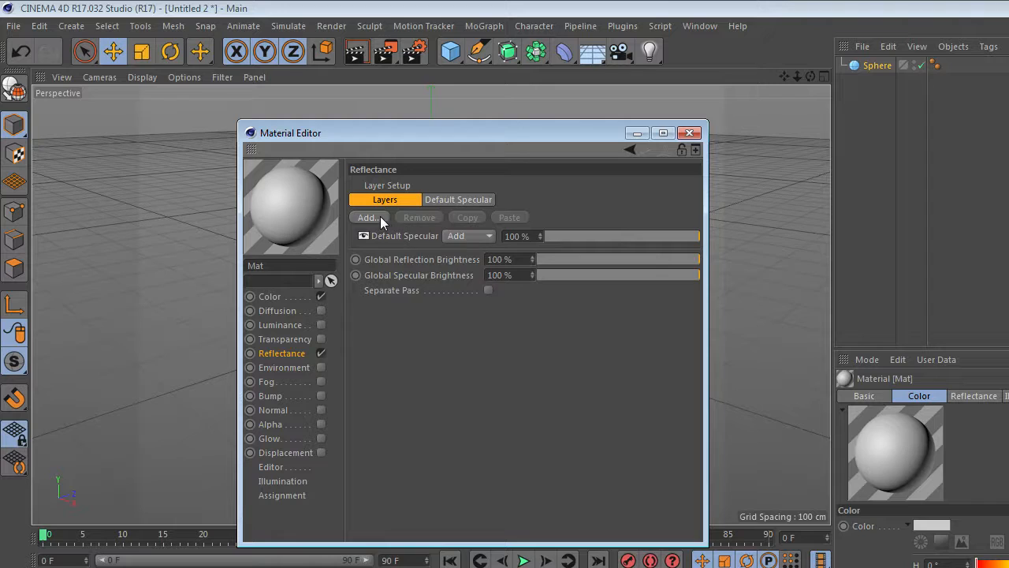
Add a Reflection (Legacy) layer with 0% roughness and close the Material Editor
left_click(369, 217)
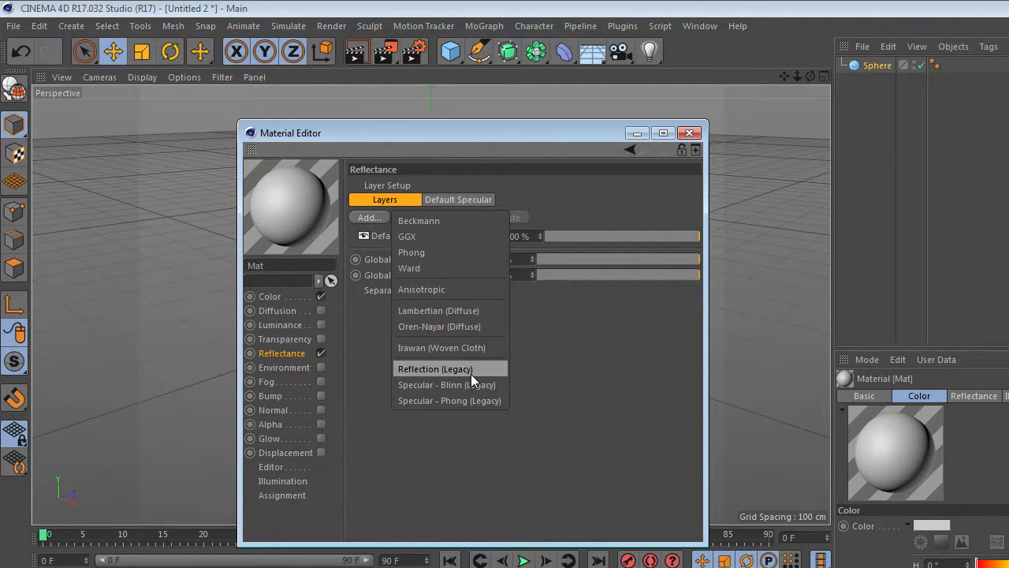
left_click(435, 369)
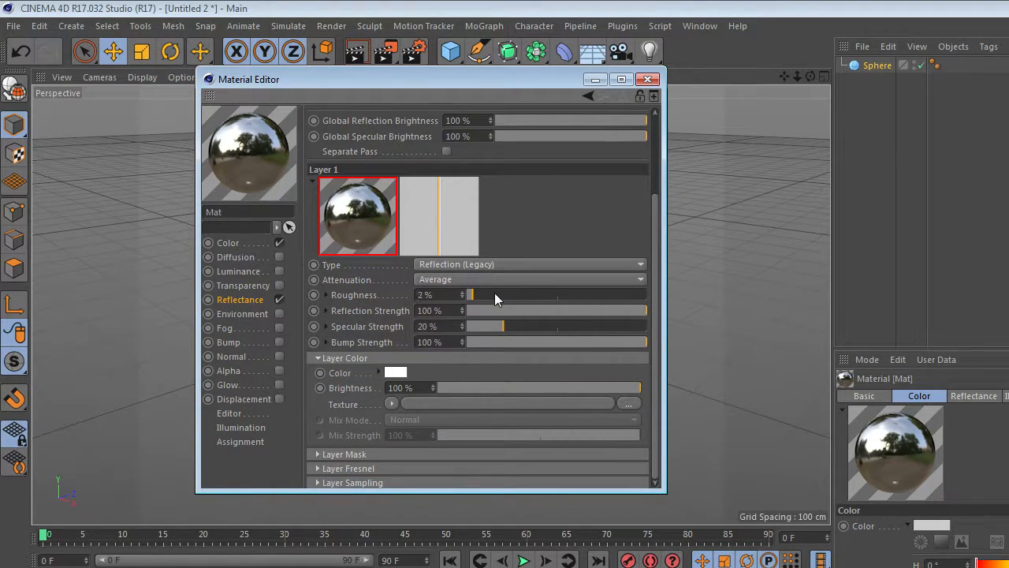
left_click_drag(470, 295, 465, 295)
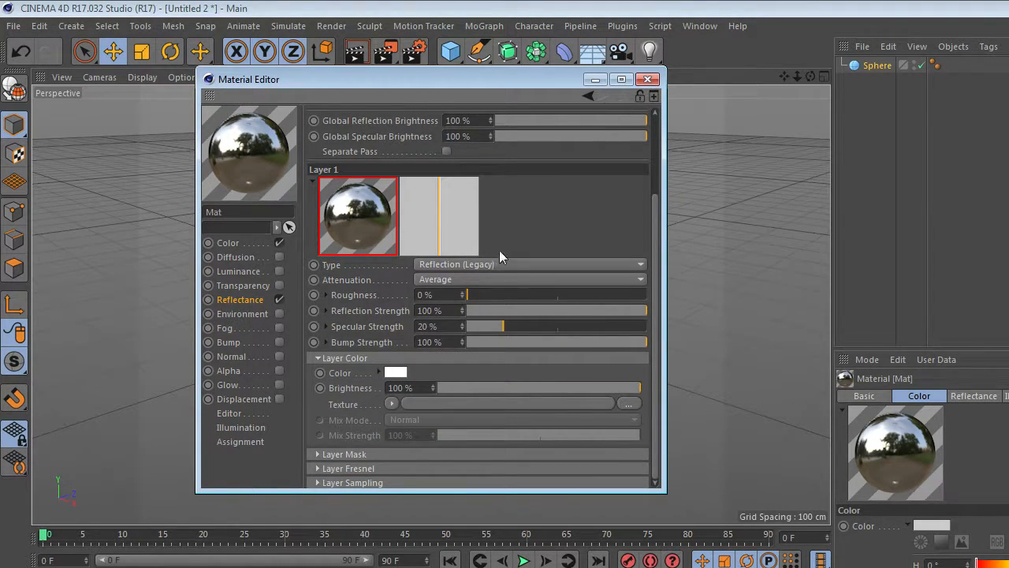
mouse_move(605, 314)
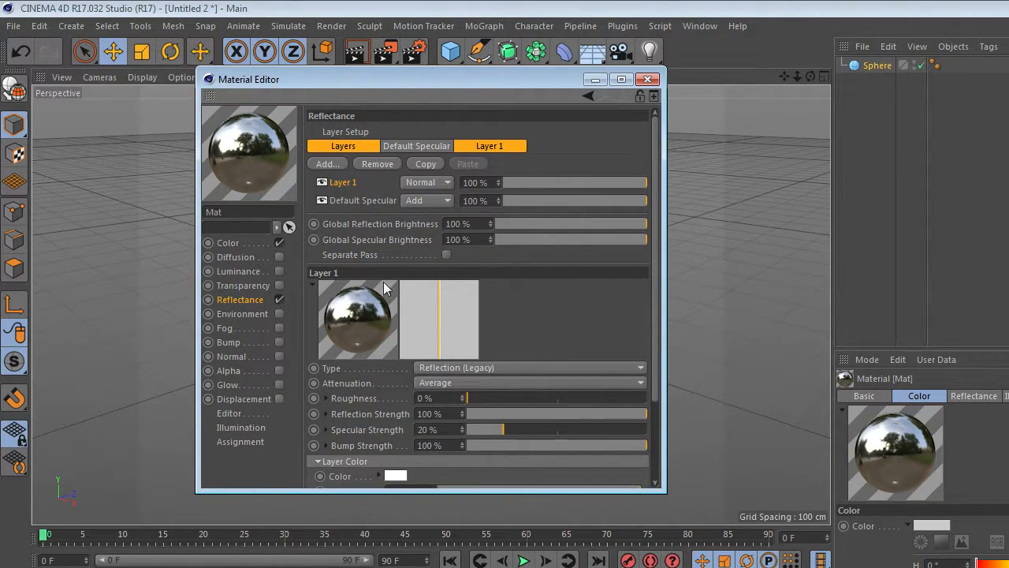
scroll("down", 3)
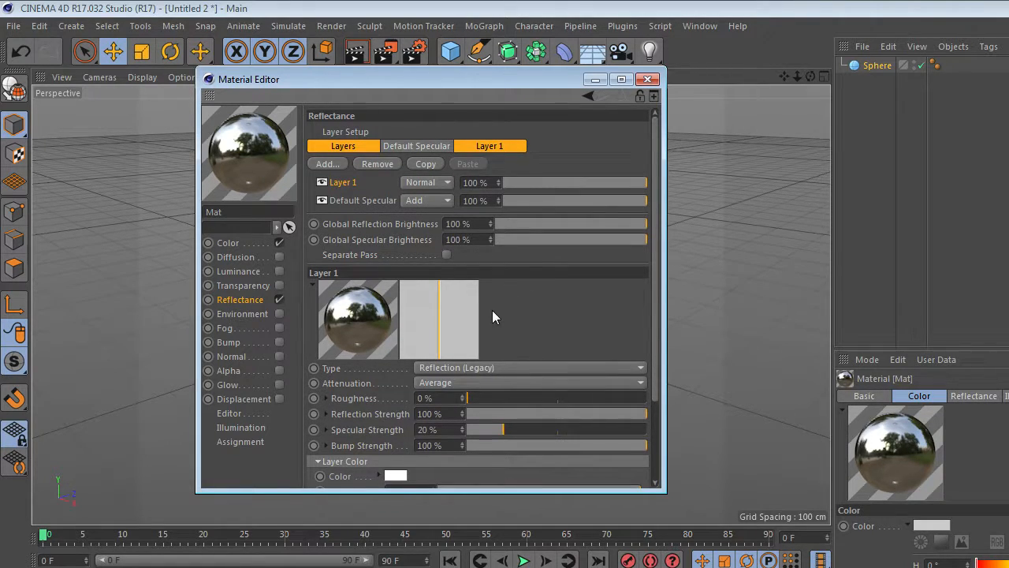
left_click(647, 78)
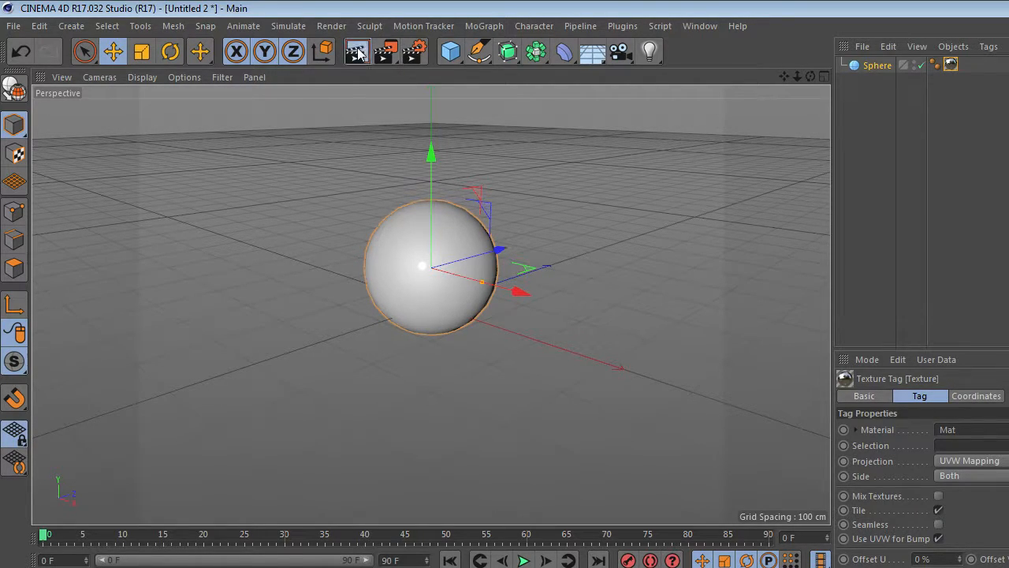
Open IlluminatedSpheres.png from Documents/Cinema 4D into the Picture Viewer
left_click(356, 51)
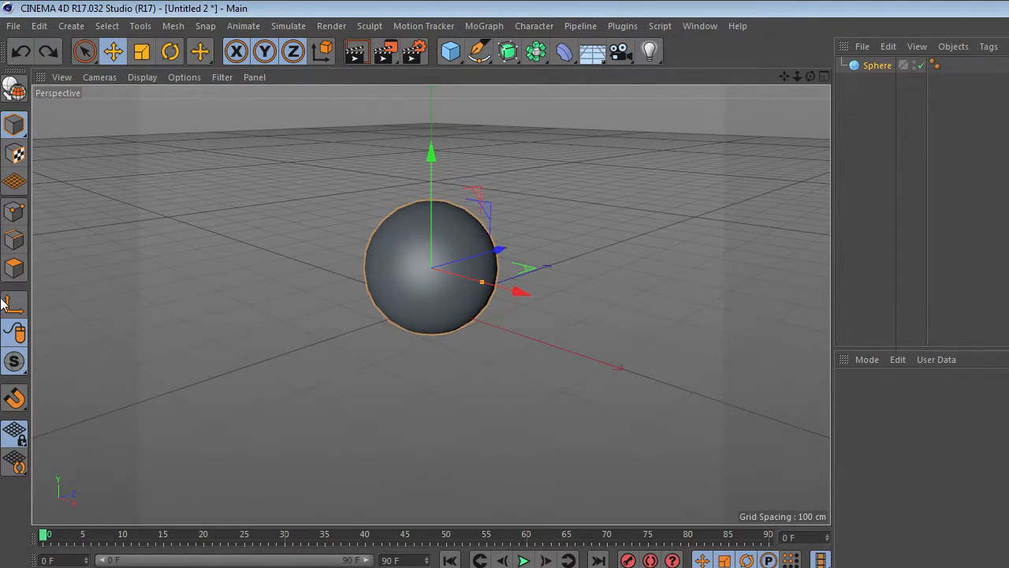
mouse_move(18, 149)
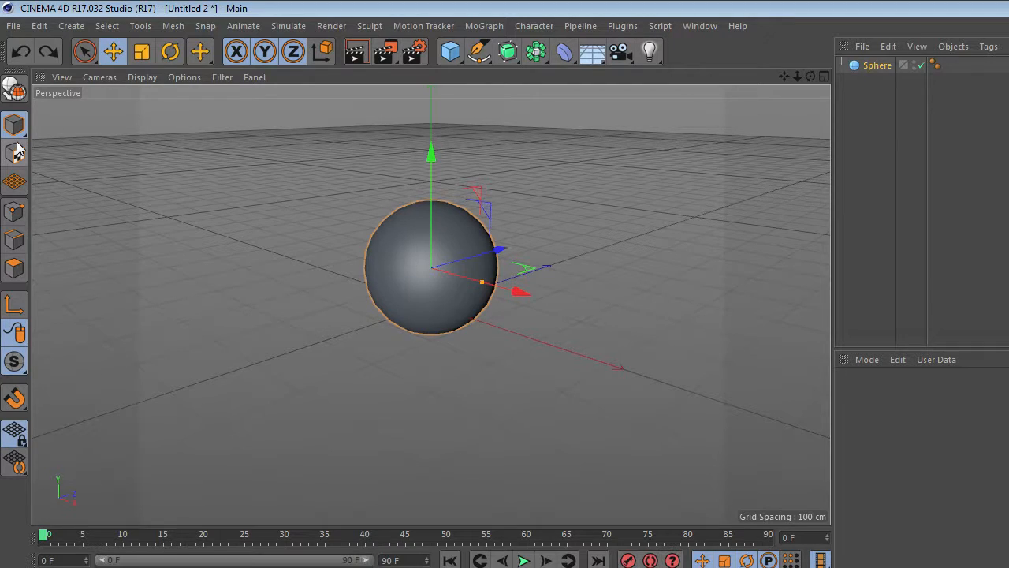
left_click(12, 26)
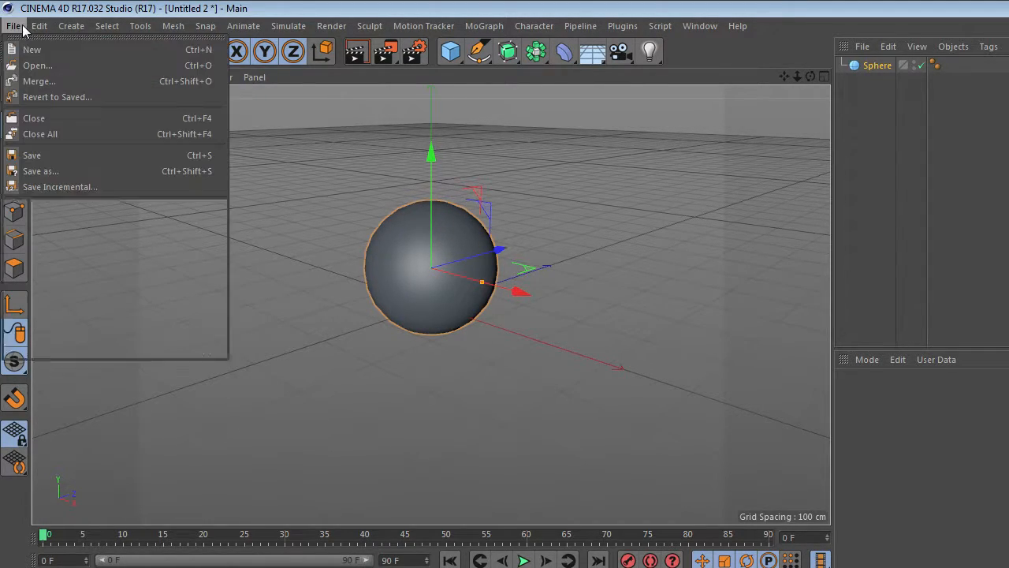
left_click(37, 66)
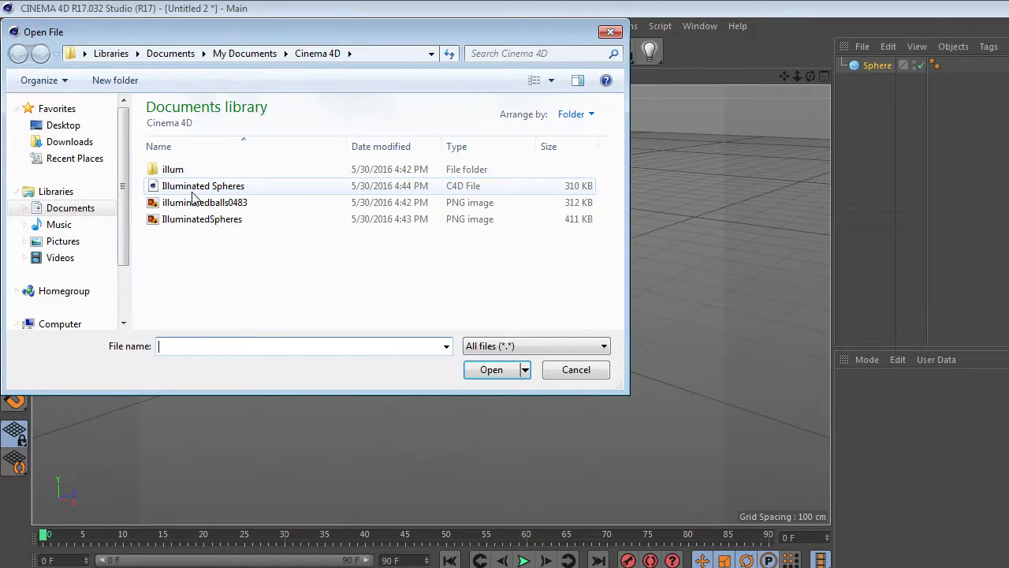
left_click(202, 218)
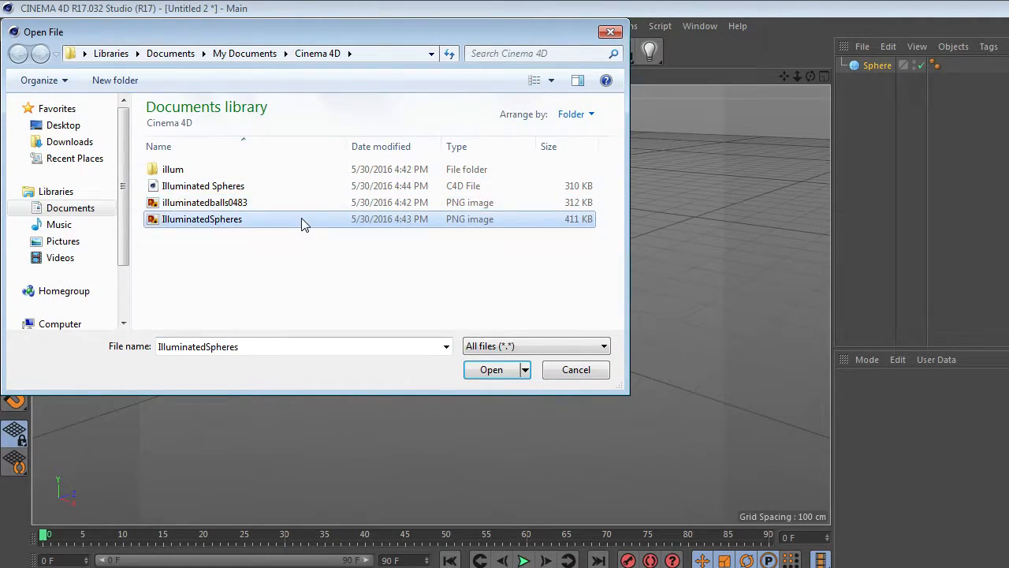
left_click(492, 368)
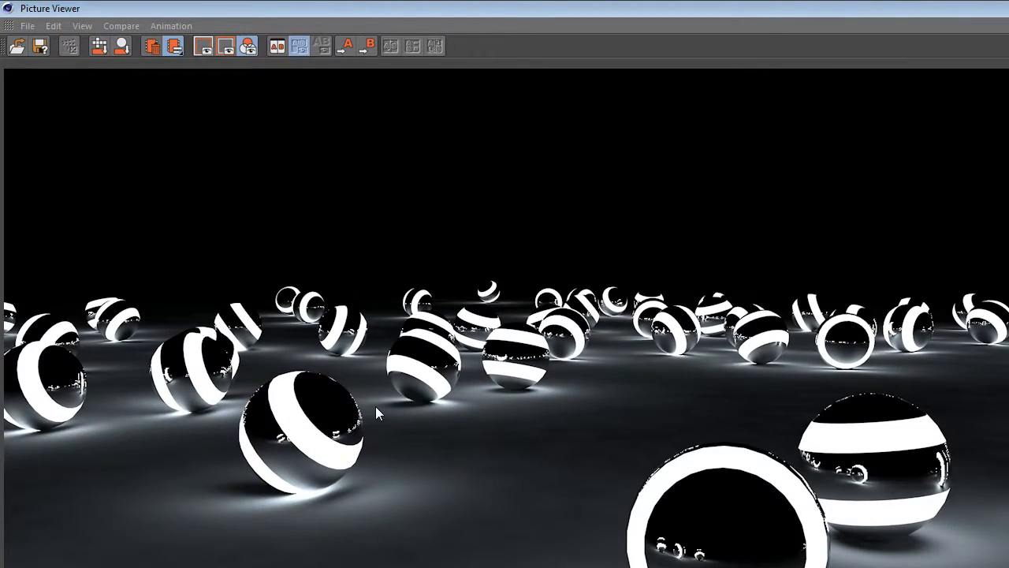
mouse_move(323, 472)
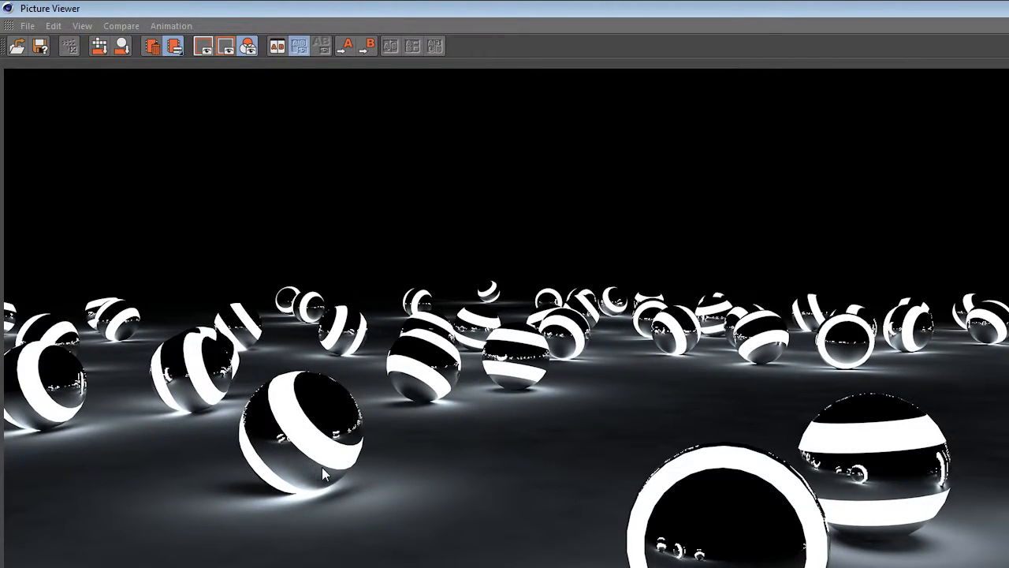
mouse_move(708, 385)
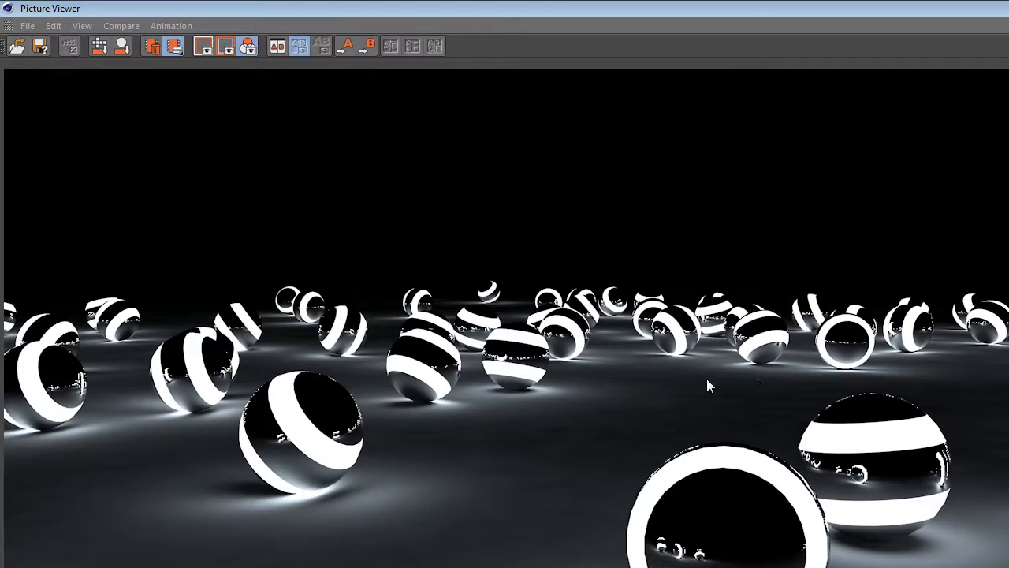
mouse_move(565, 429)
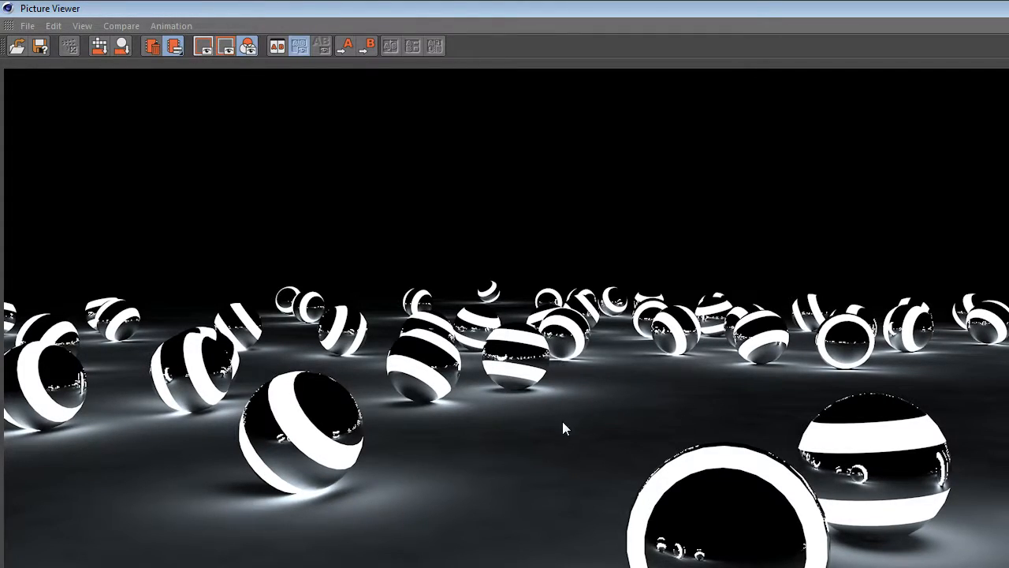
mouse_move(770, 460)
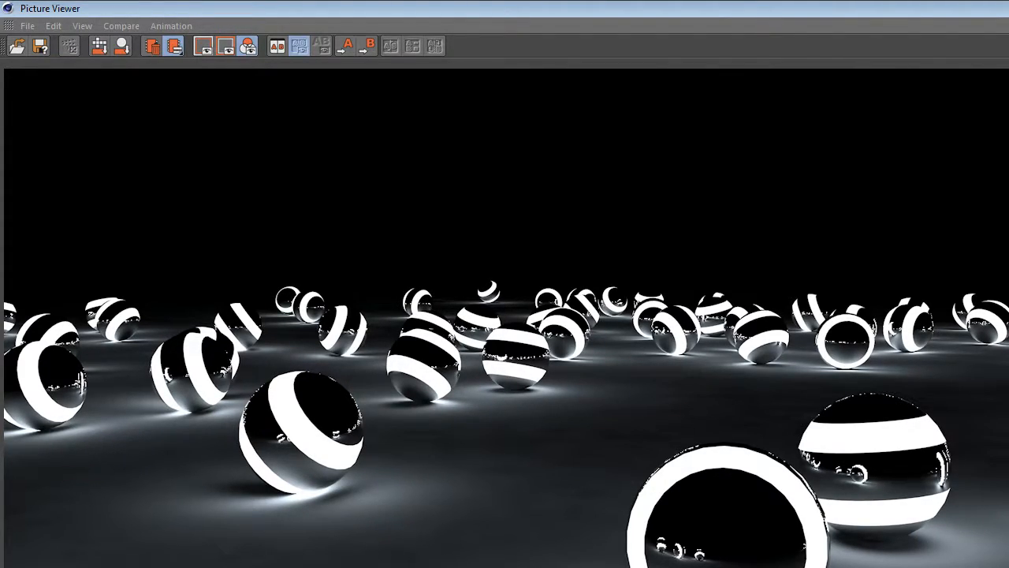
mouse_move(128, 343)
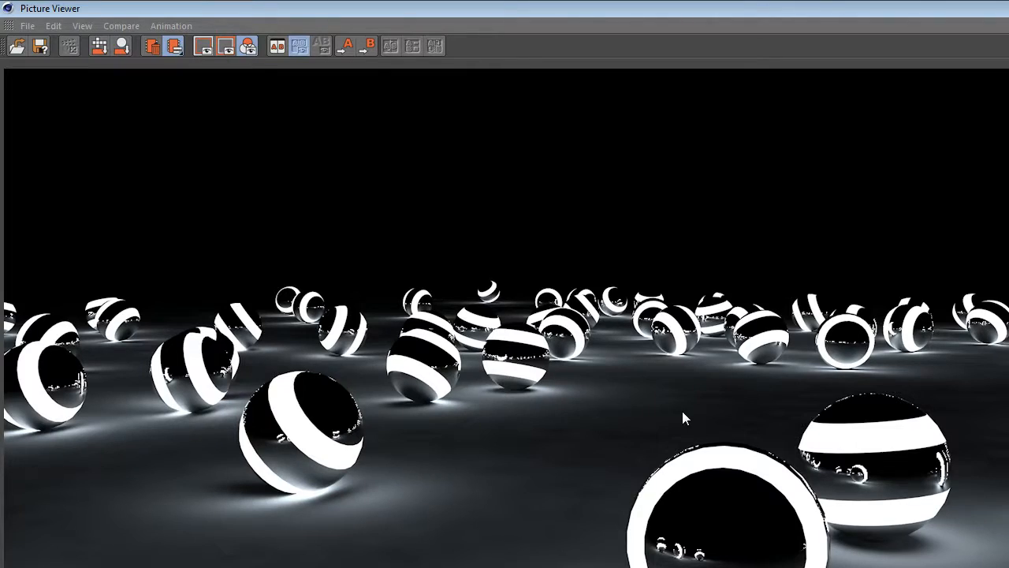
mouse_move(640, 530)
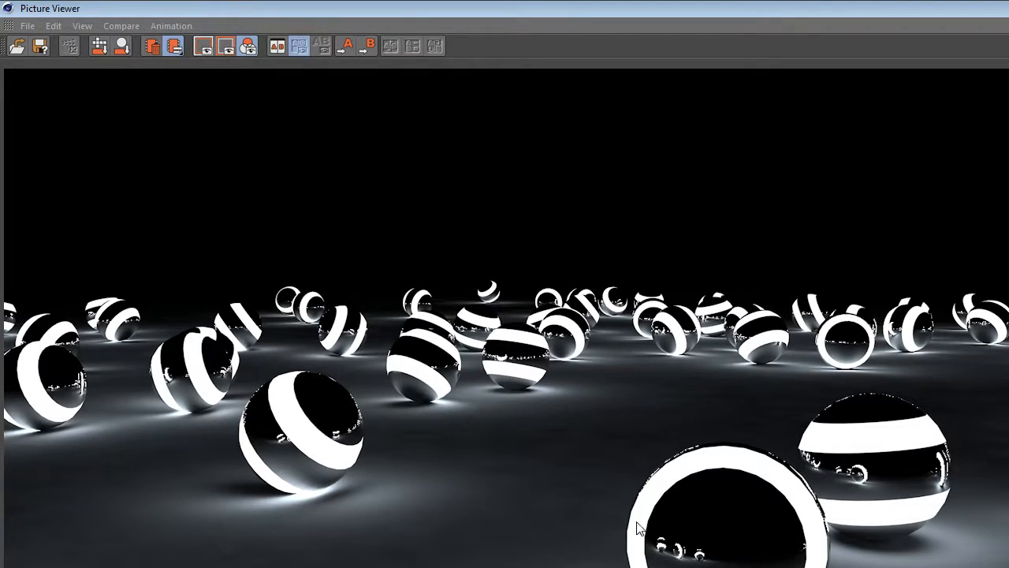